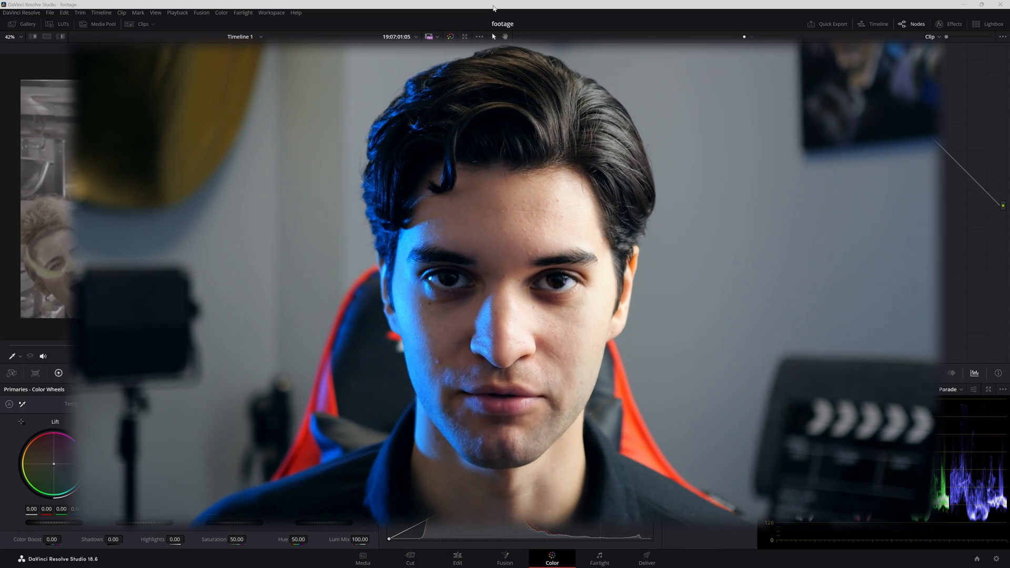
- Set node 02's output to Rec.709 color space with Cineon Film Log gamma
left_click(954, 24)
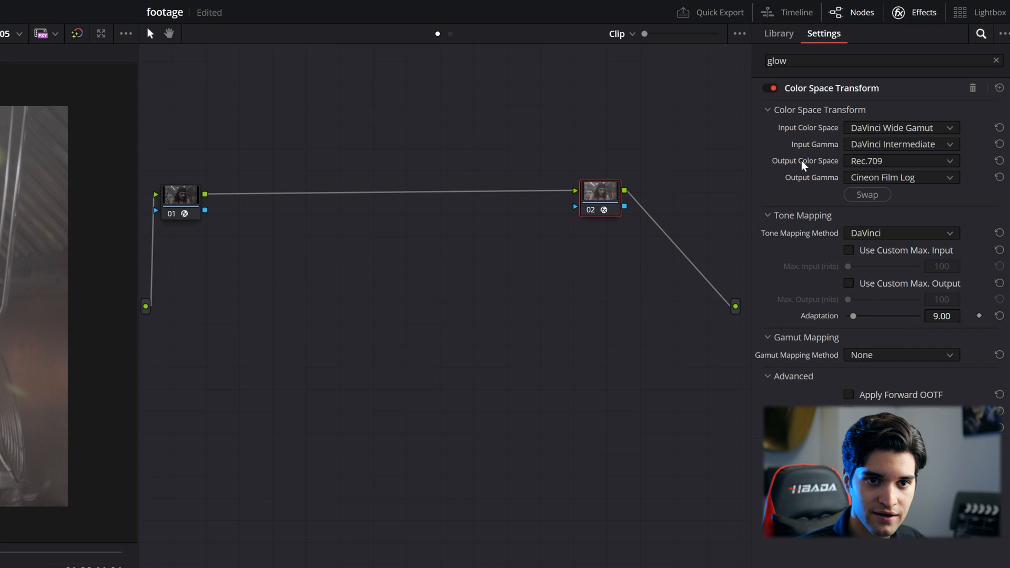
mouse_move(827, 187)
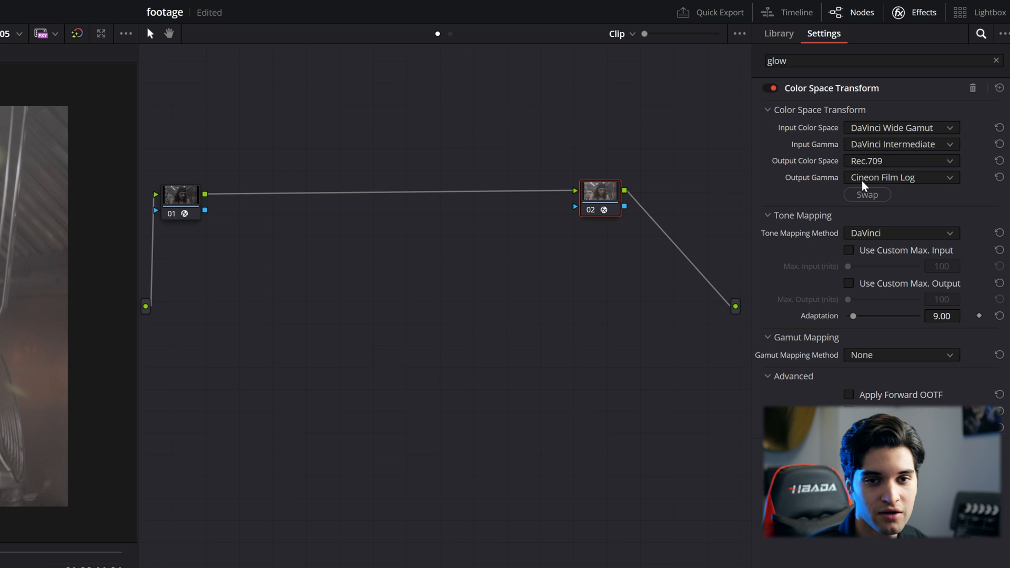
left_click(777, 33)
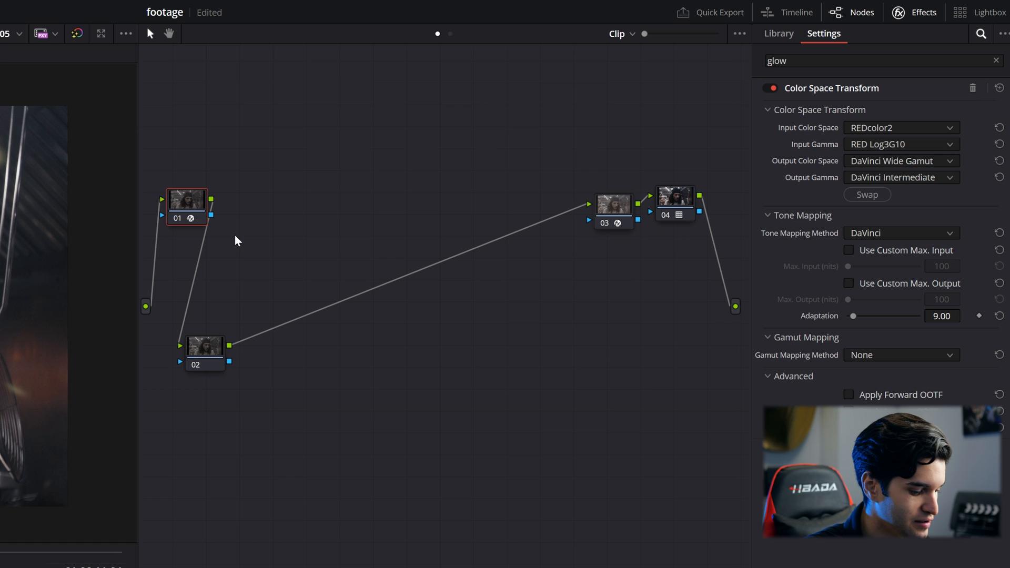
- Add serial, parallel, CST and LUT nodes to reach a fourteen-node tree
right_click(612, 206)
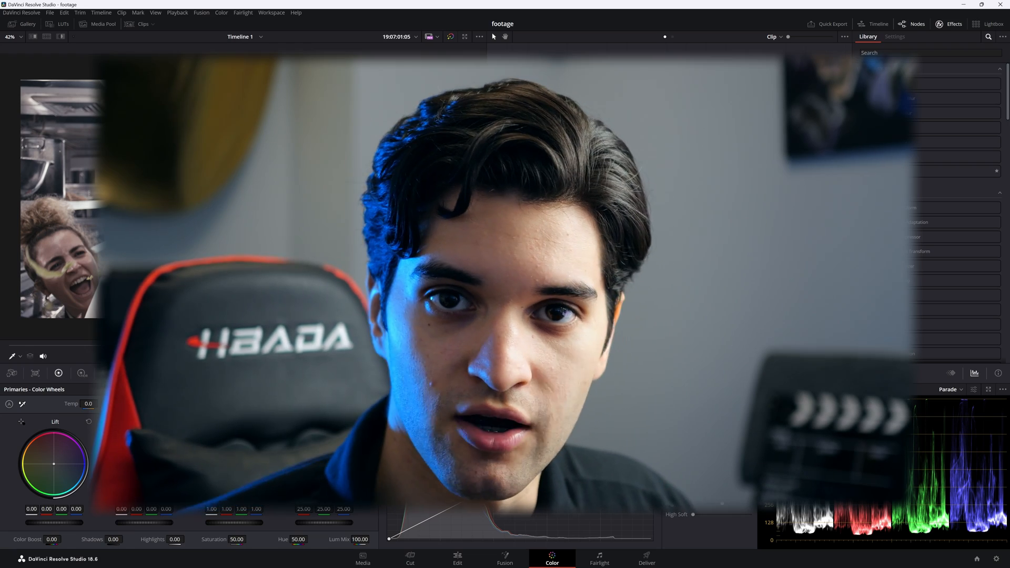
right_click(519, 221)
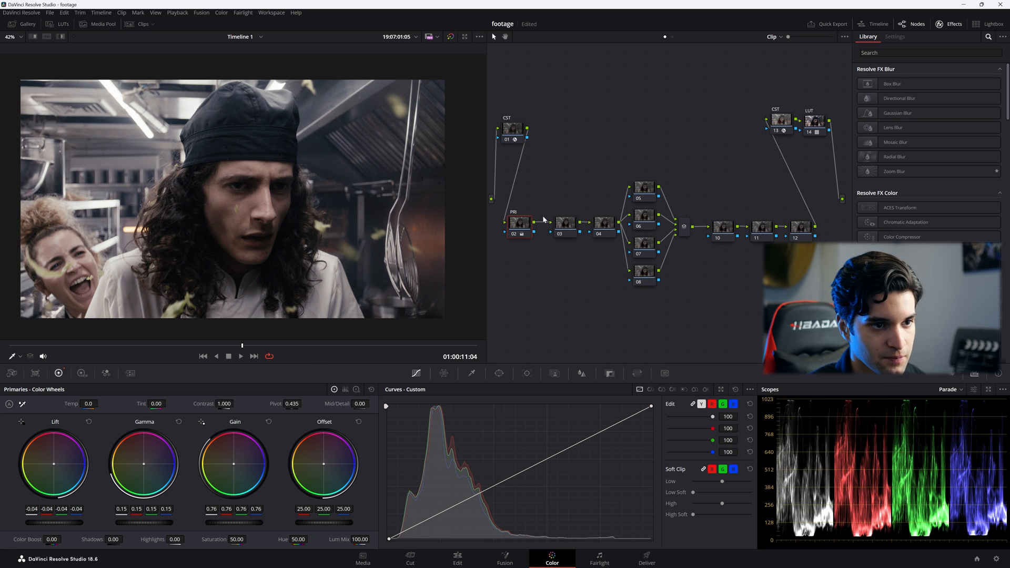
- Label node 03 CURVES and add an S-shaped custom curve
left_click(550, 221)
type("CURV")
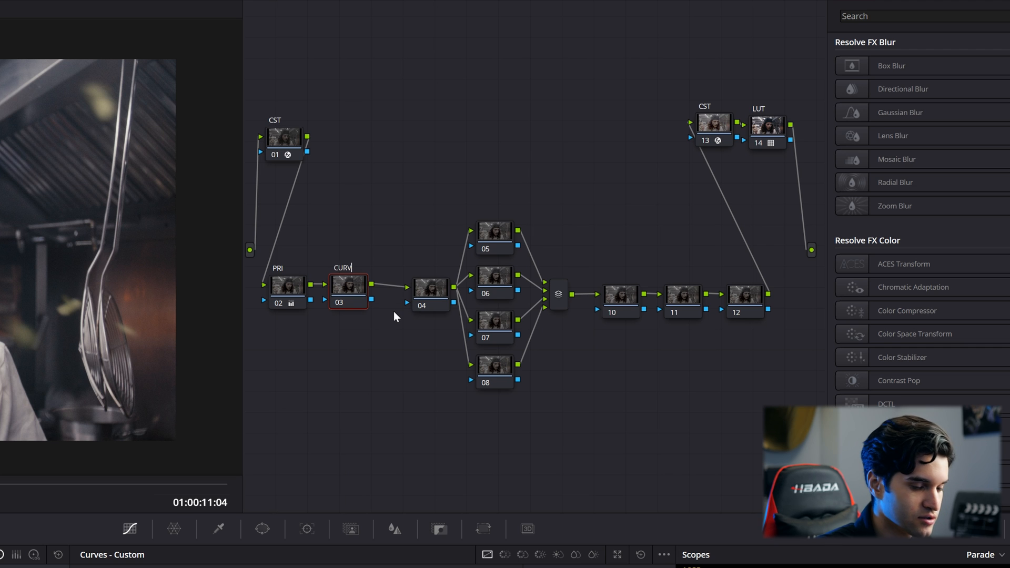
type("ES")
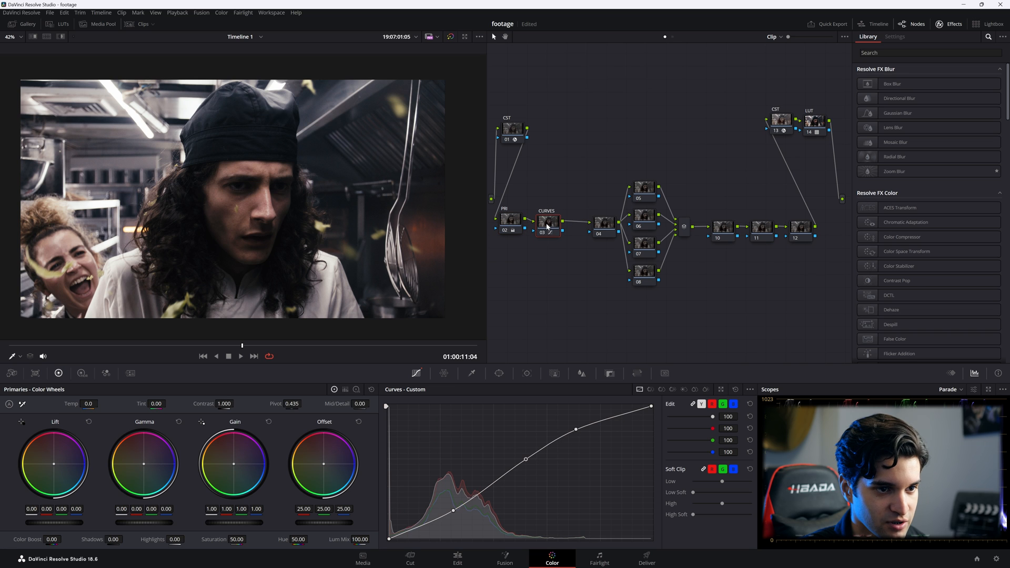
- Label node 04 WB and nudge its Offset wheel slightly toward blue
left_click(591, 220)
type("WB")
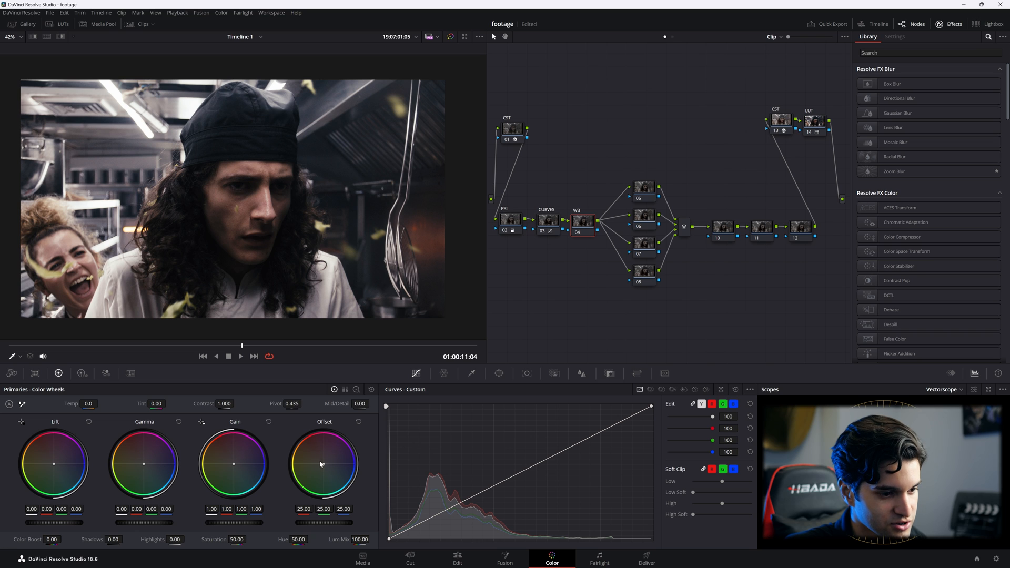
left_click(974, 374)
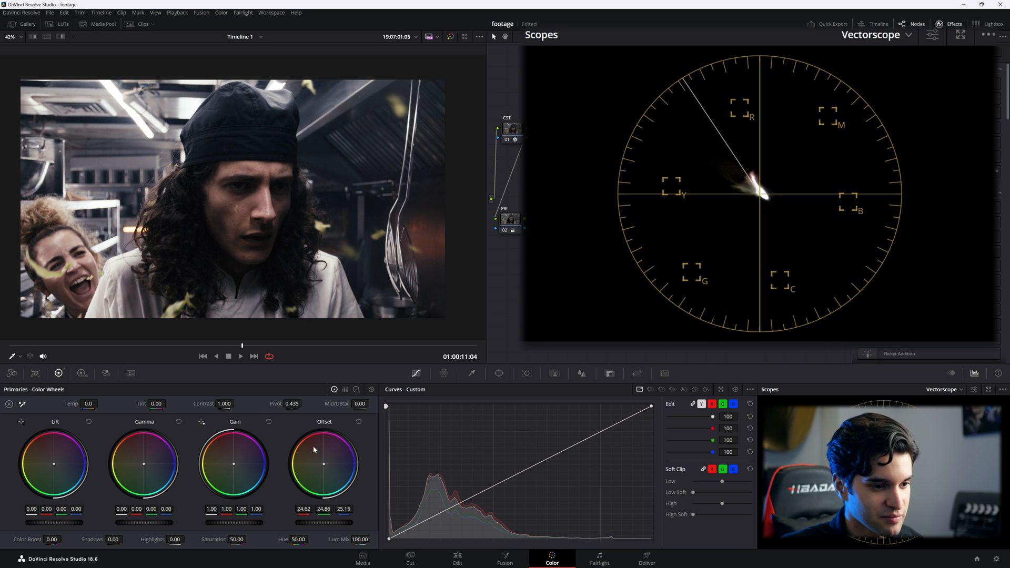
mouse_move(548, 503)
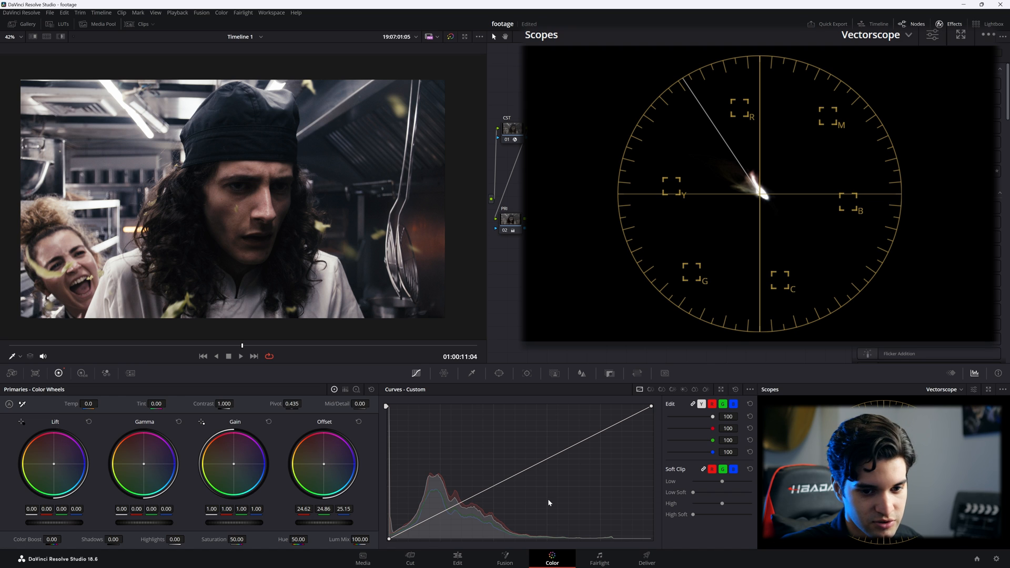
mouse_move(633, 198)
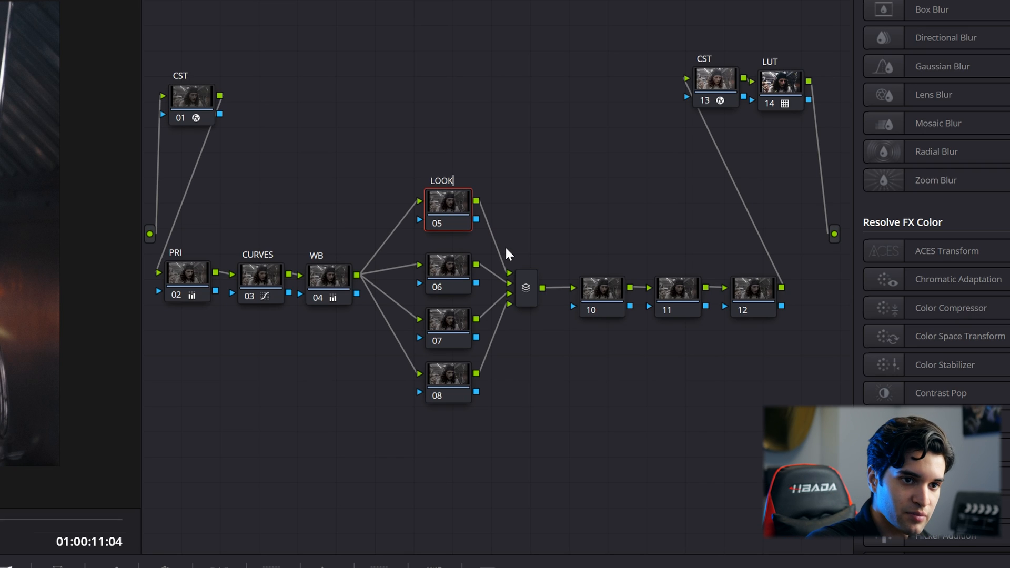
mouse_move(470, 320)
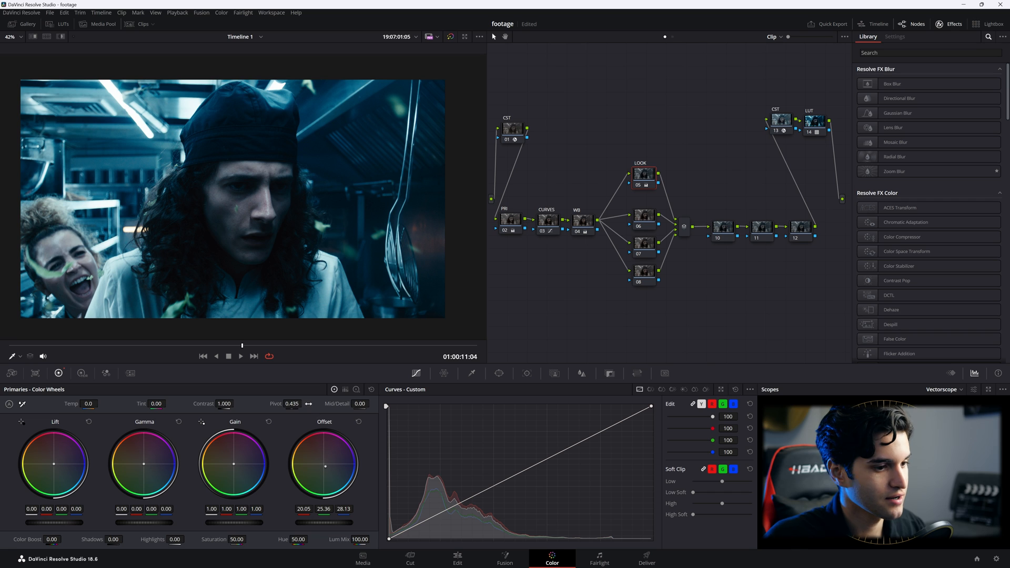
mouse_move(379, 533)
type("CW")
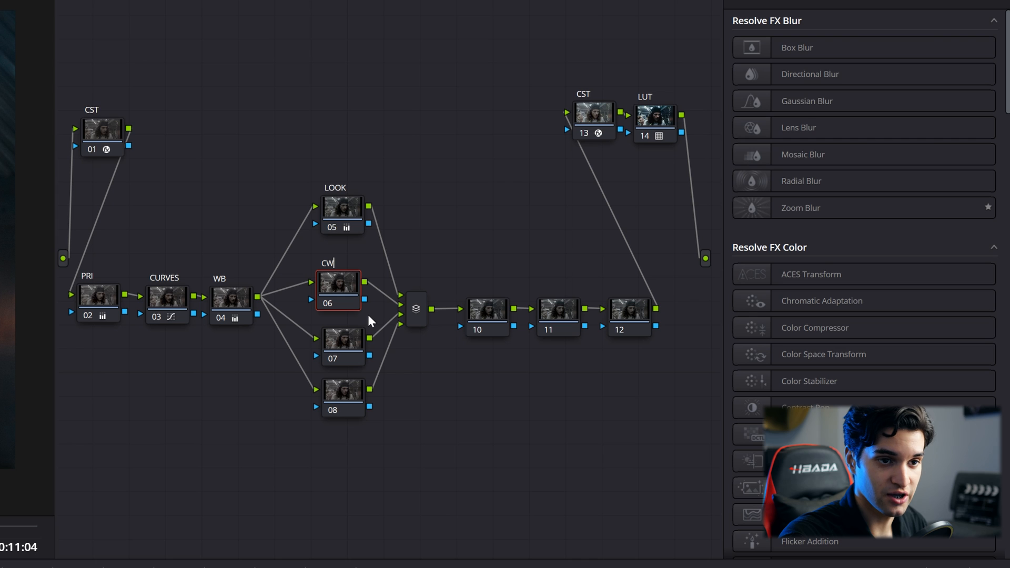
- Label parallel nodes CW SKIN, CW GREEN and SAT, then open node 10's window settings
type("SKIN")
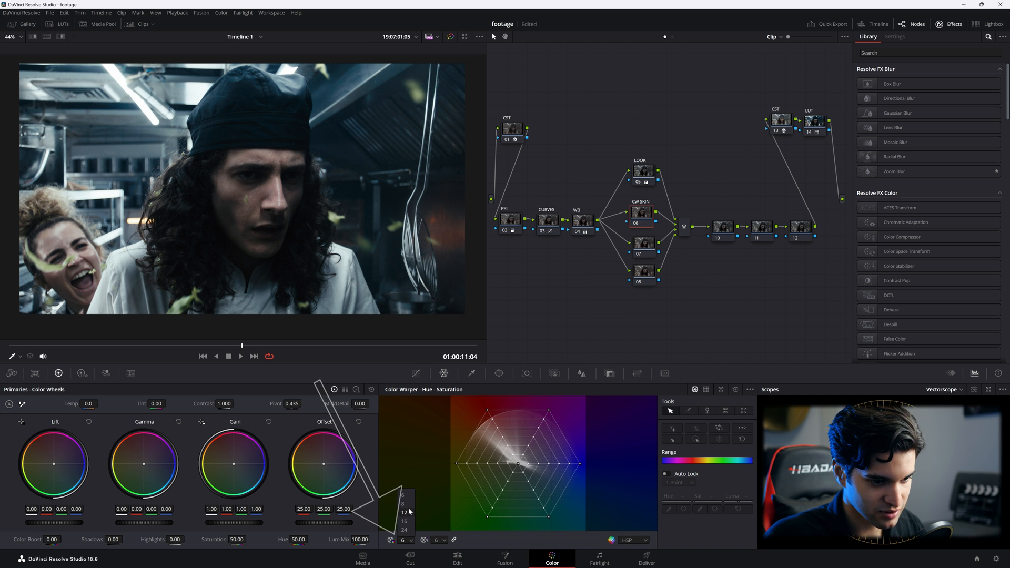
left_click(404, 521)
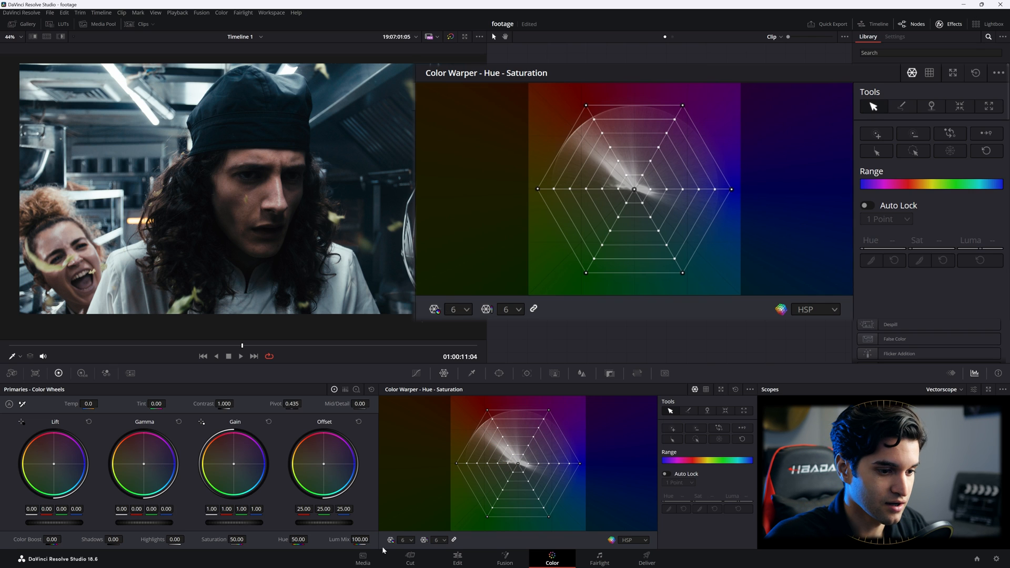
left_click(454, 309)
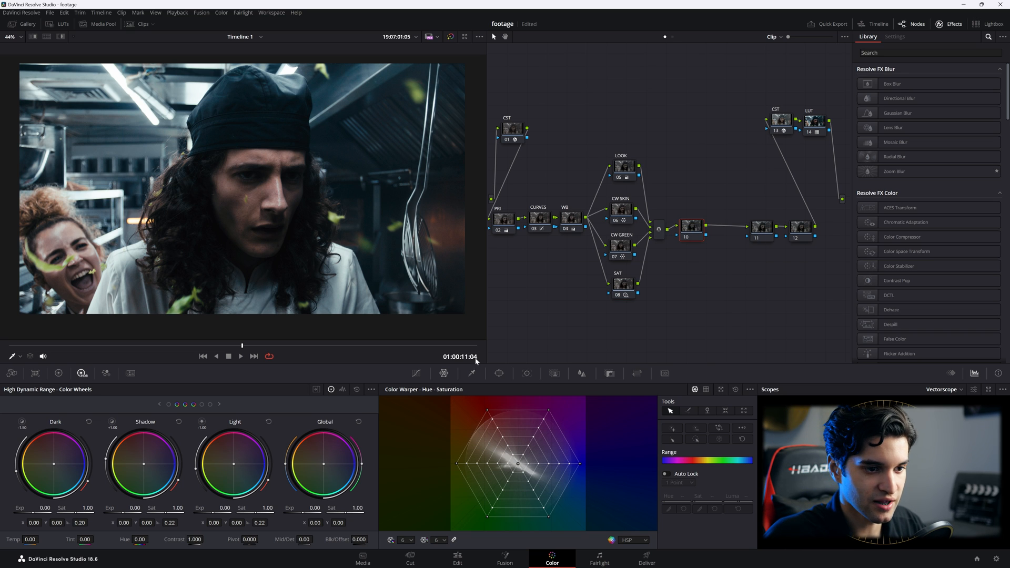
left_click(499, 373)
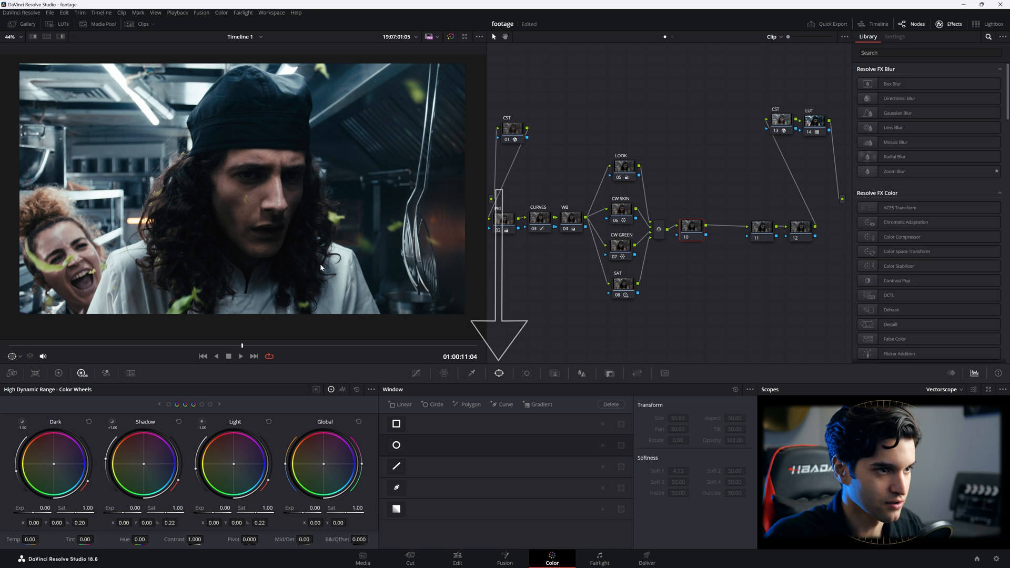
- Place a circular window over the chef's face and track it through the clip
left_click(396, 445)
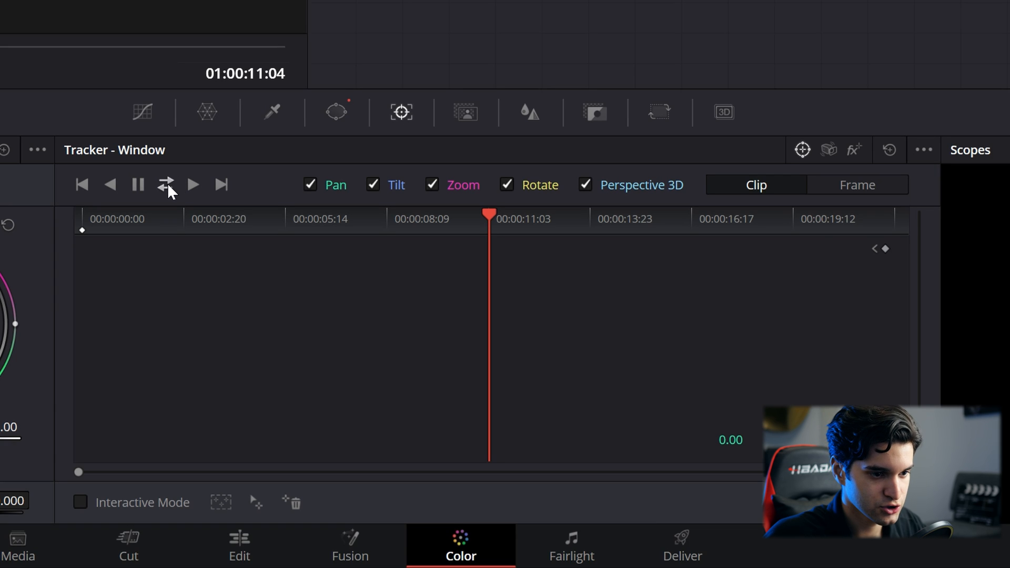
left_click(193, 185)
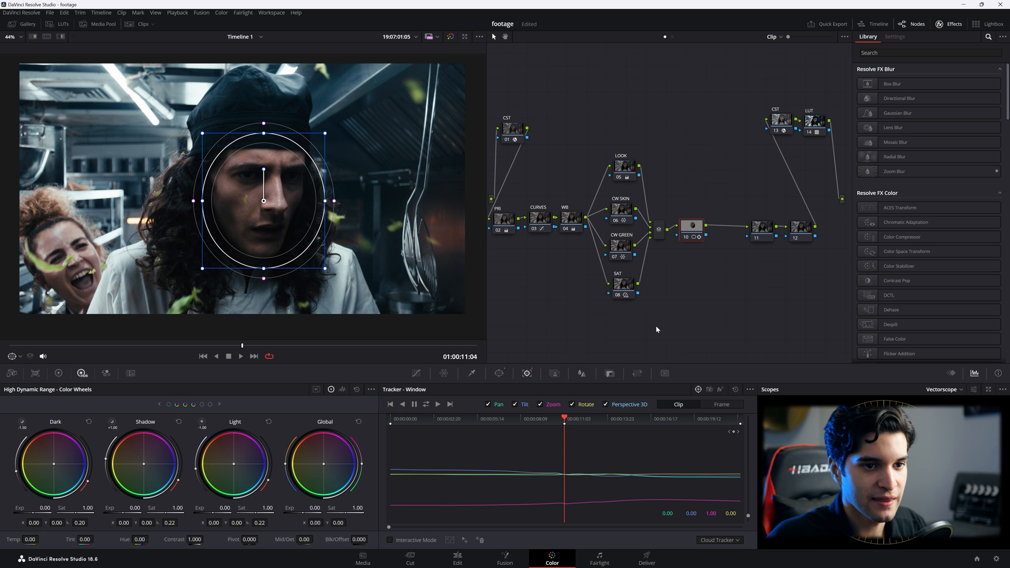
mouse_move(723, 247)
type("FACE")
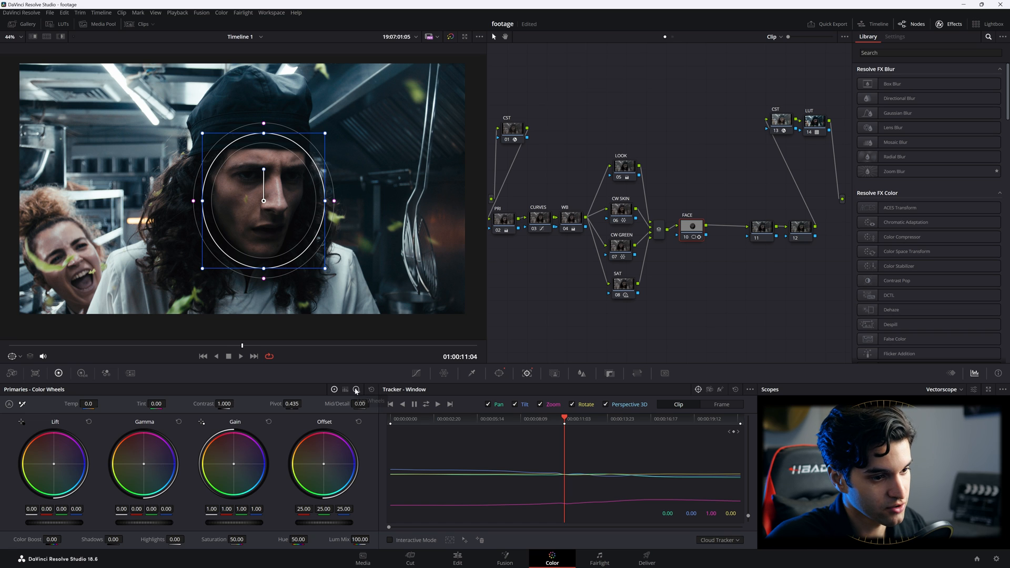
- Raise log wheels to shadows 0.01, midtones 0.27, highlights 0.15 on the FACE node
left_click(355, 389)
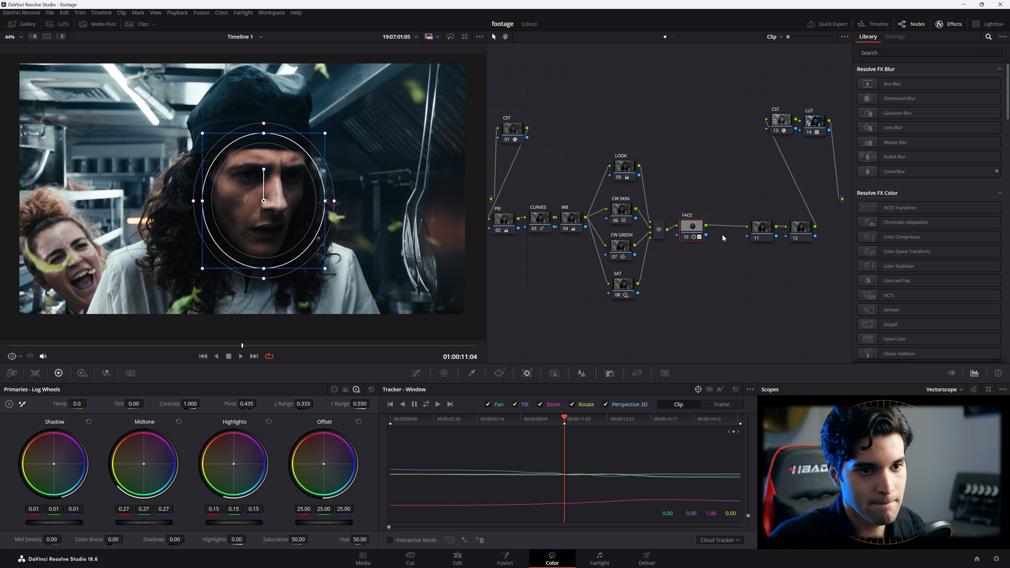
left_click(732, 227)
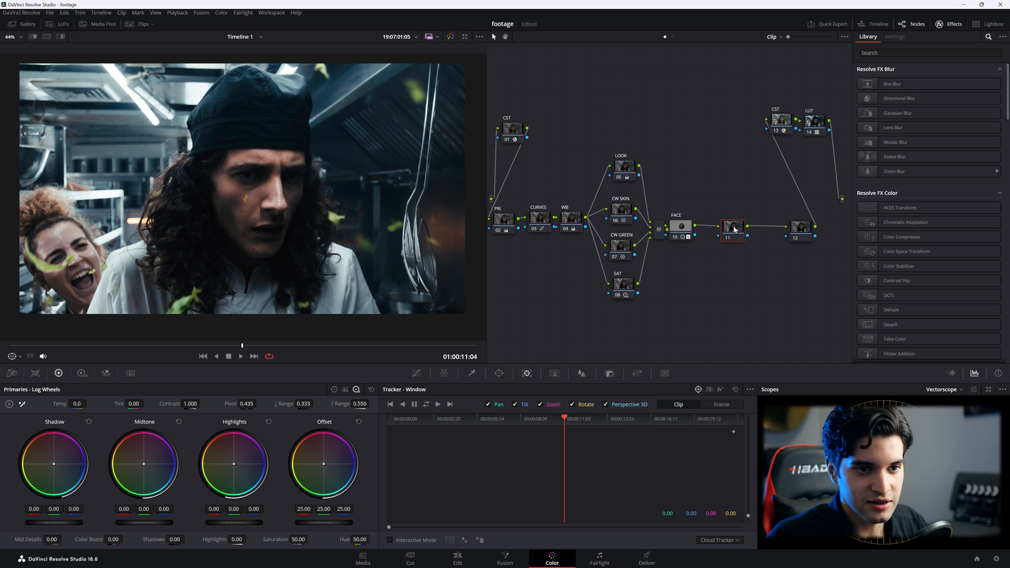
- Apply Film Grain with the 35mm preset to node 11 and label it FG
left_click(927, 52)
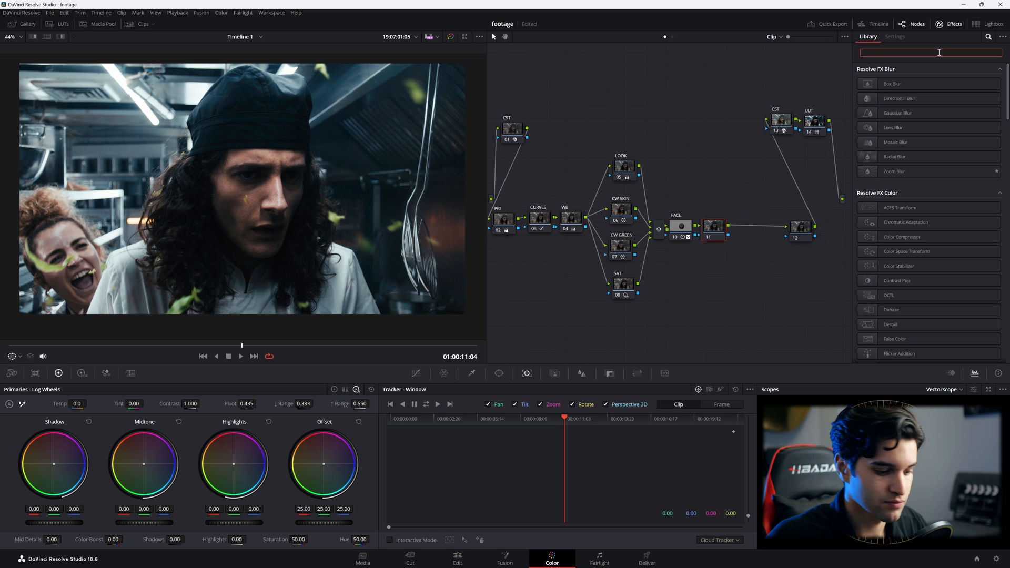
type("film")
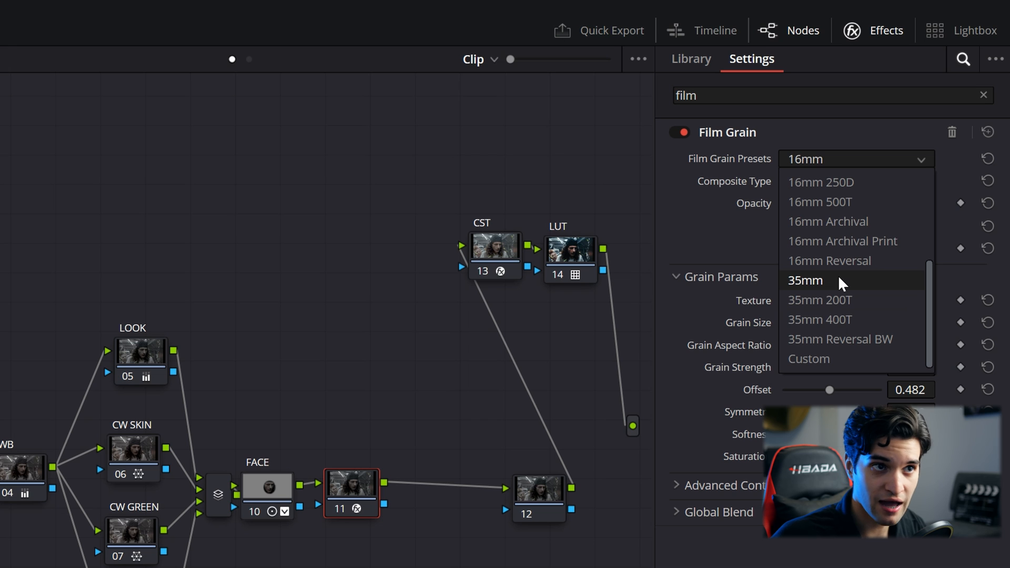
left_click(805, 281)
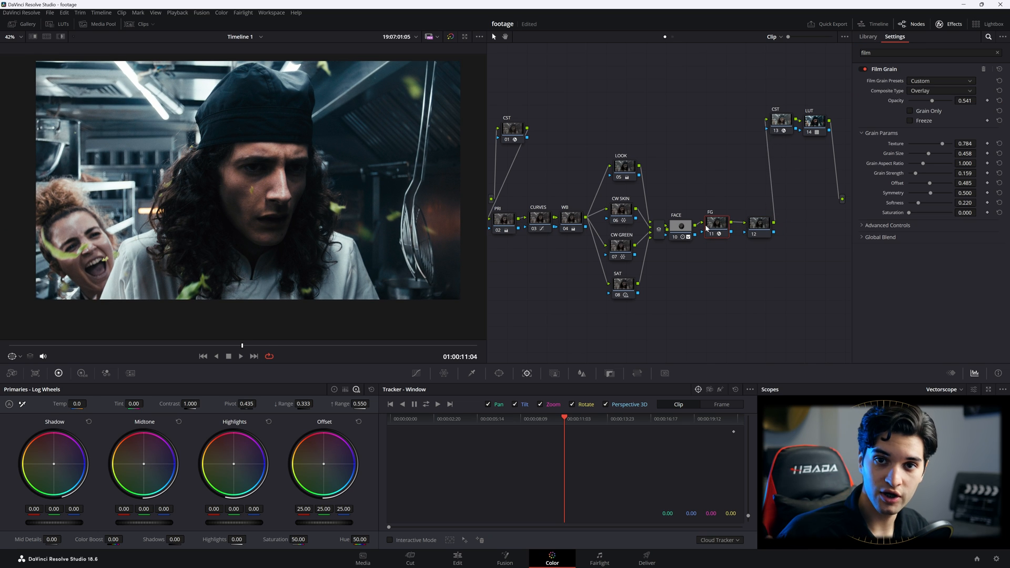
left_click(867, 36)
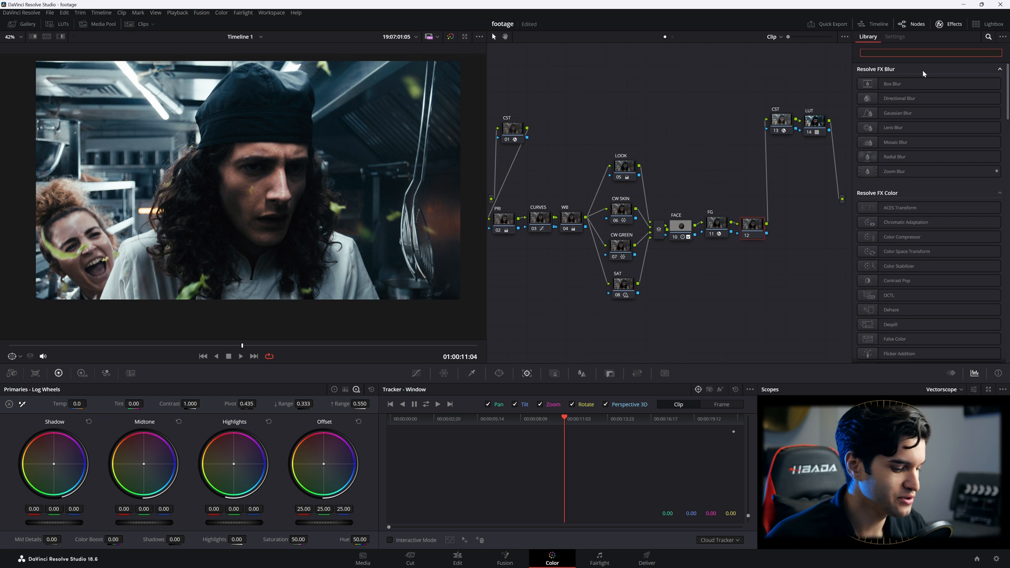
- Add a Vignette to node 12 with blend 0.156 and label it VIG
type("vig")
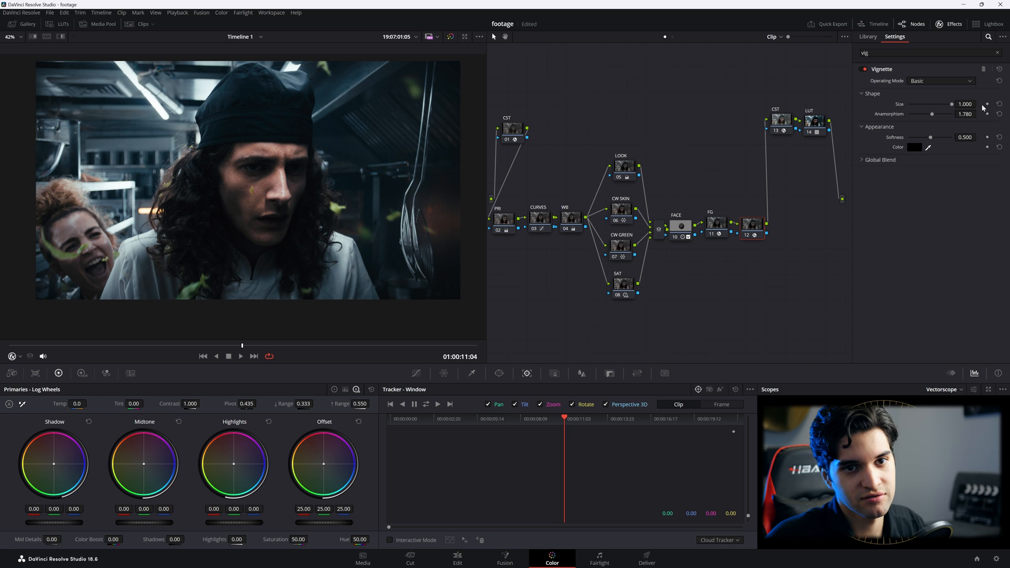
left_click(880, 159)
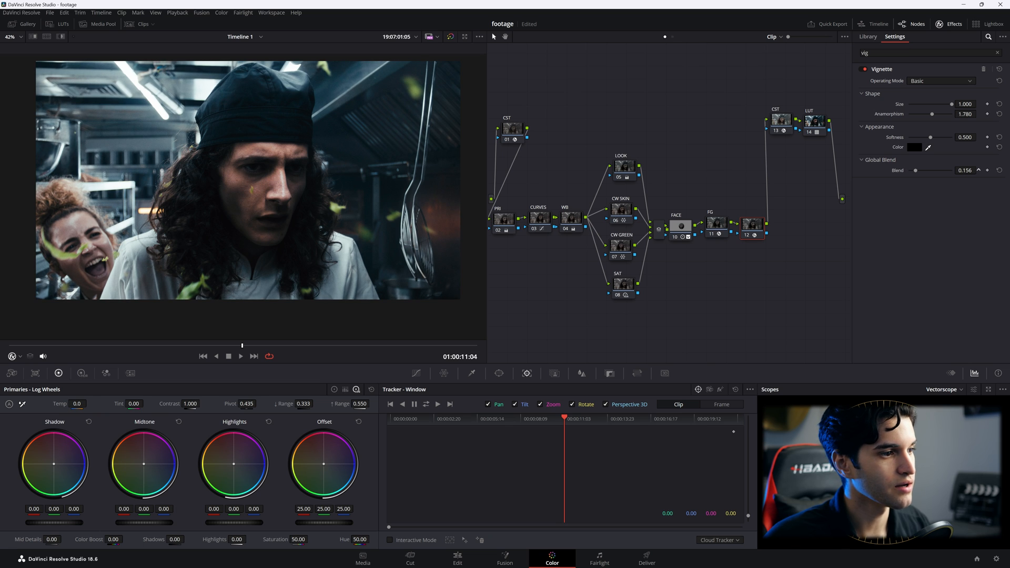
left_click(715, 224)
type("VIG")
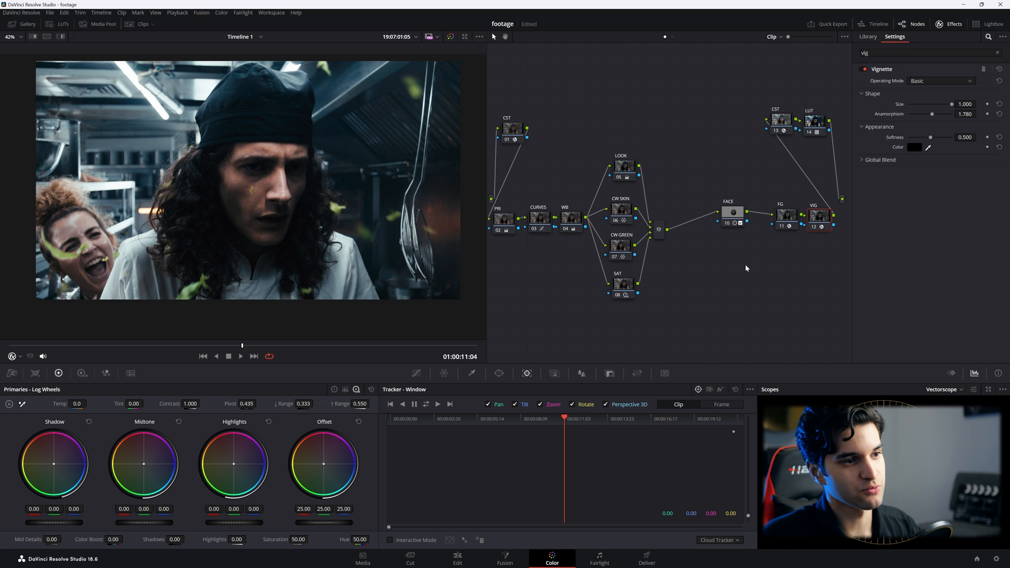
- Clean up the node graph into one row and inspect the FACE node
left_click(867, 36)
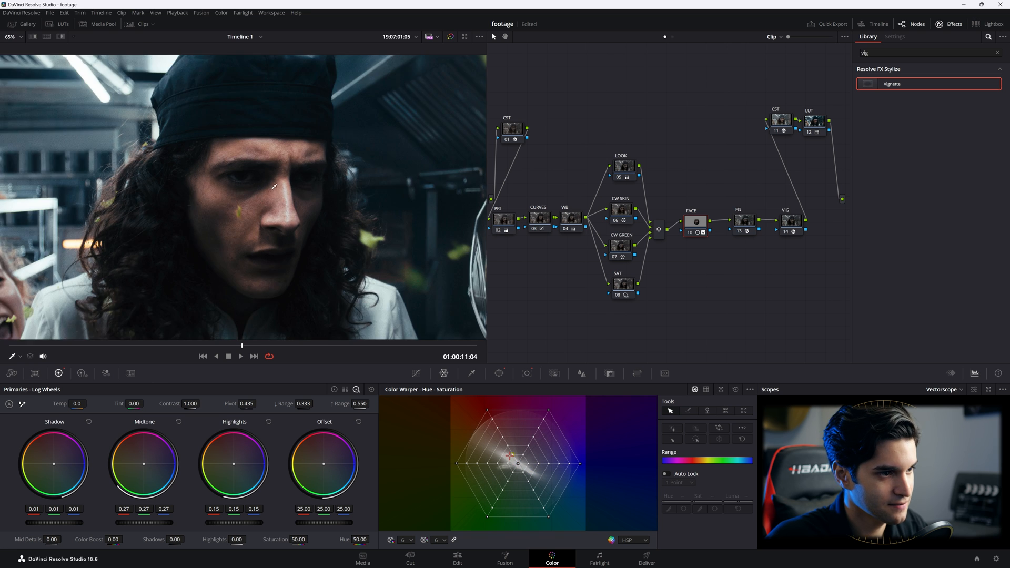
scroll("down", 3)
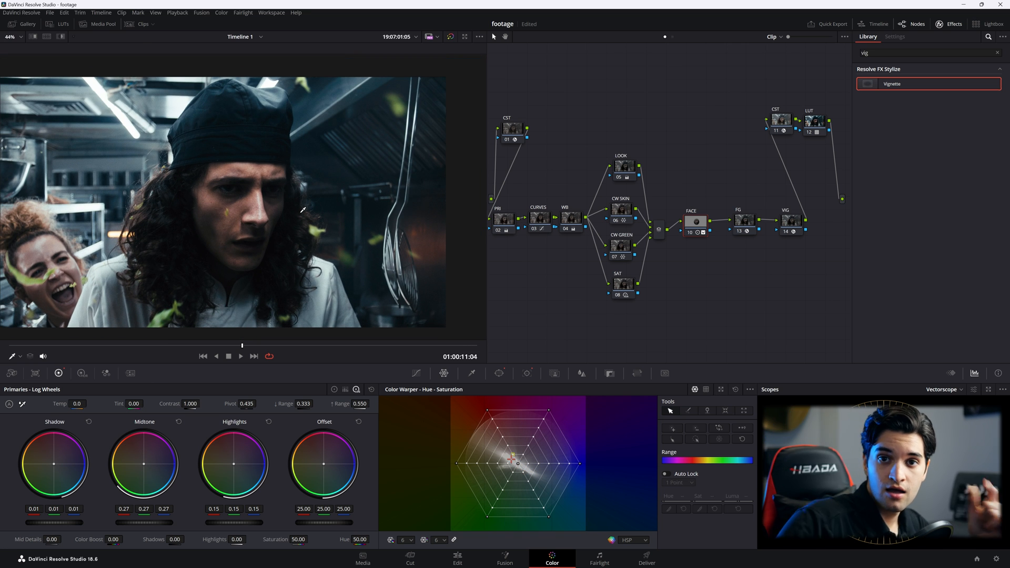